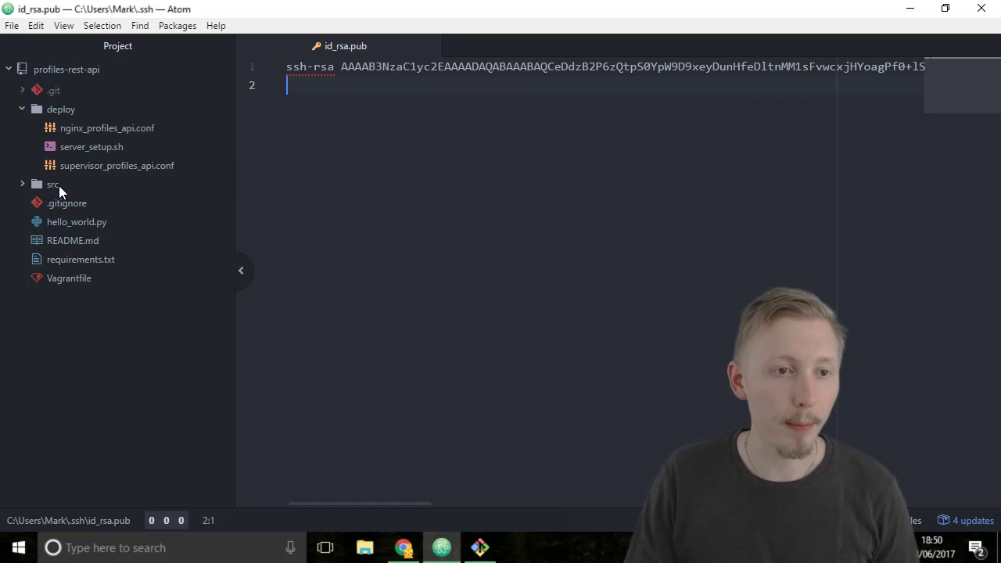
Step: Open src/profiles_project/profiles_project/settings.py and place the cursor in the empty ALLOWED_HOSTS list
click(52, 184)
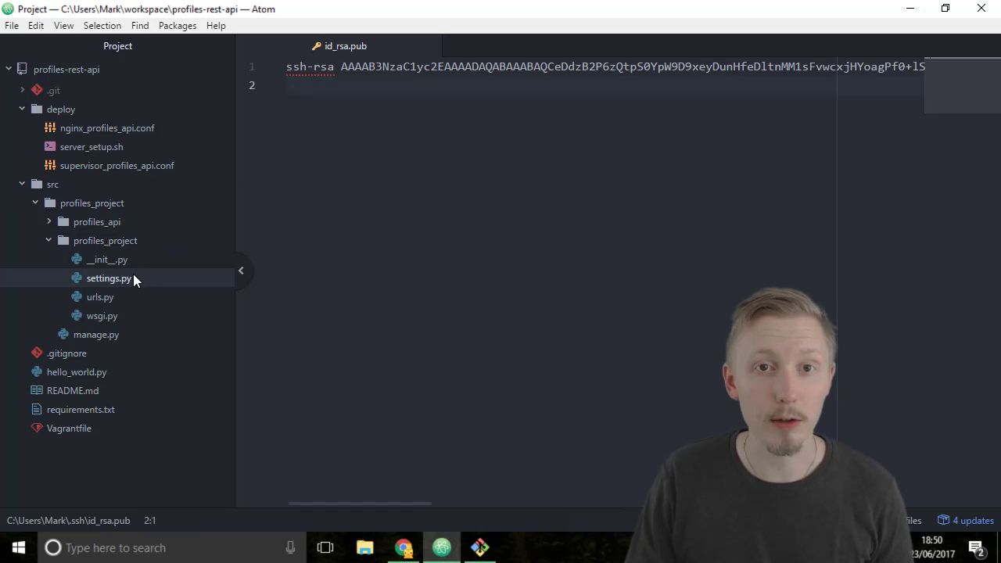
click(109, 278)
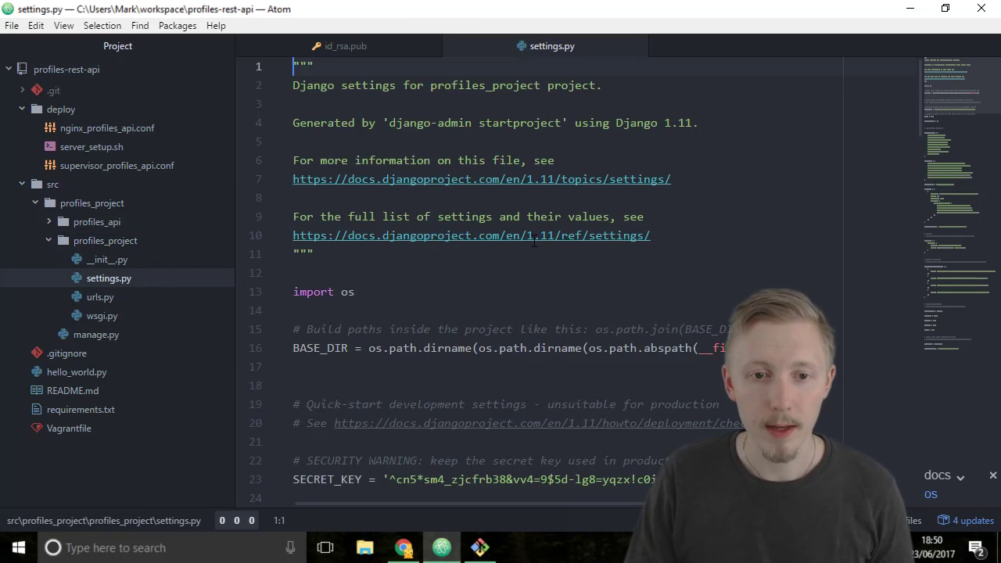
scroll(down, 3)
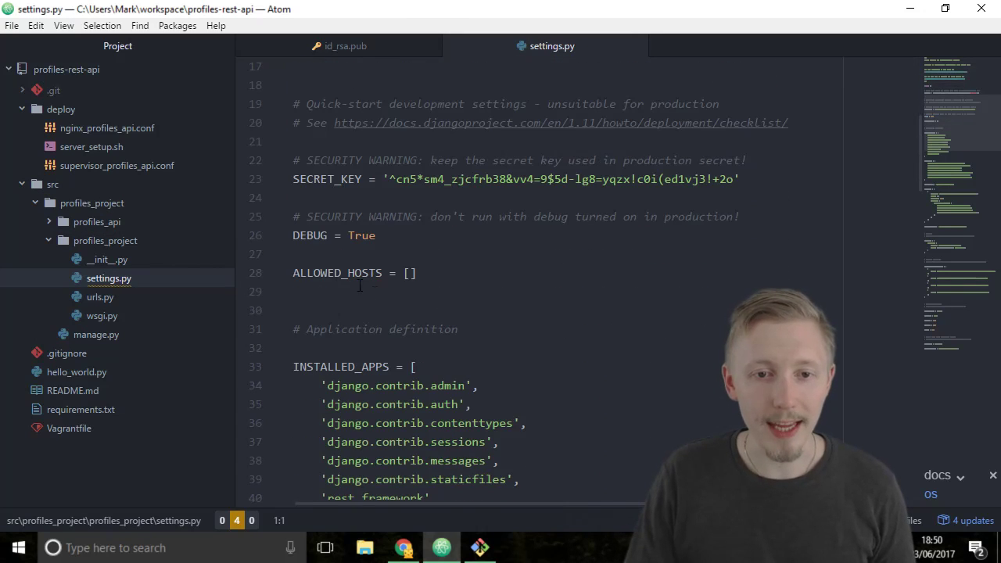
click(406, 273)
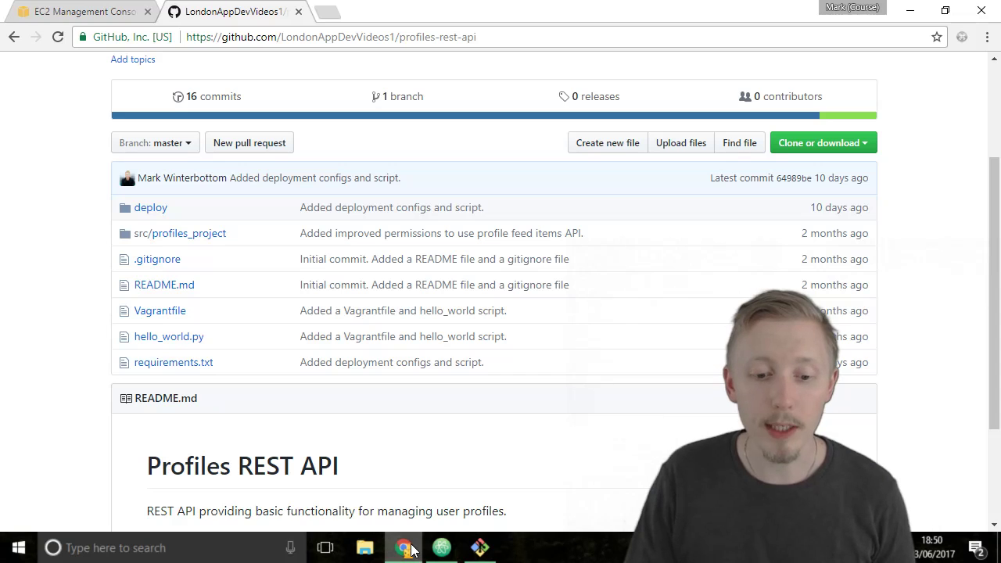
Step: Switch to the EC2 Management Console tab to get the instance's public DNS
click(78, 11)
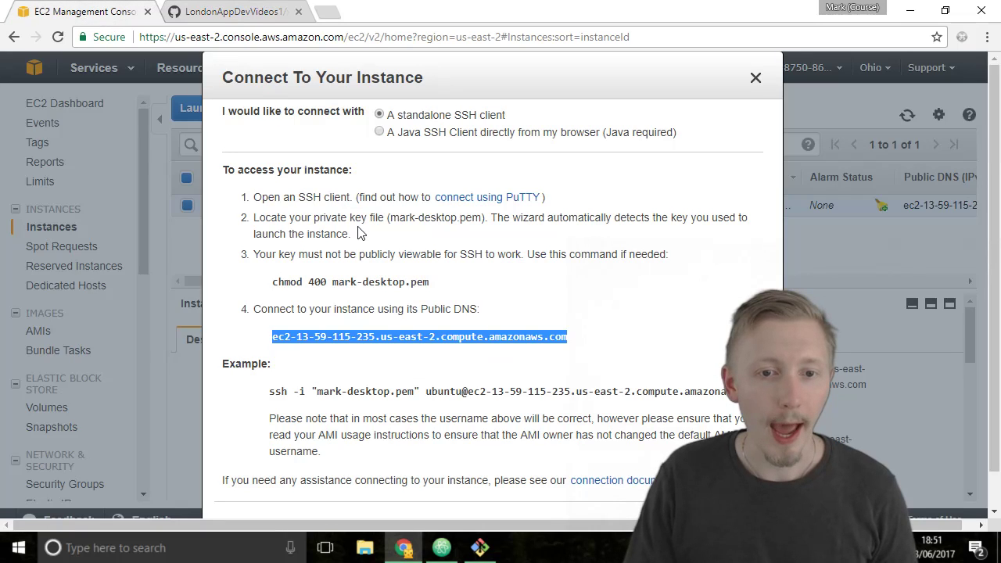
mouse_move(303, 314)
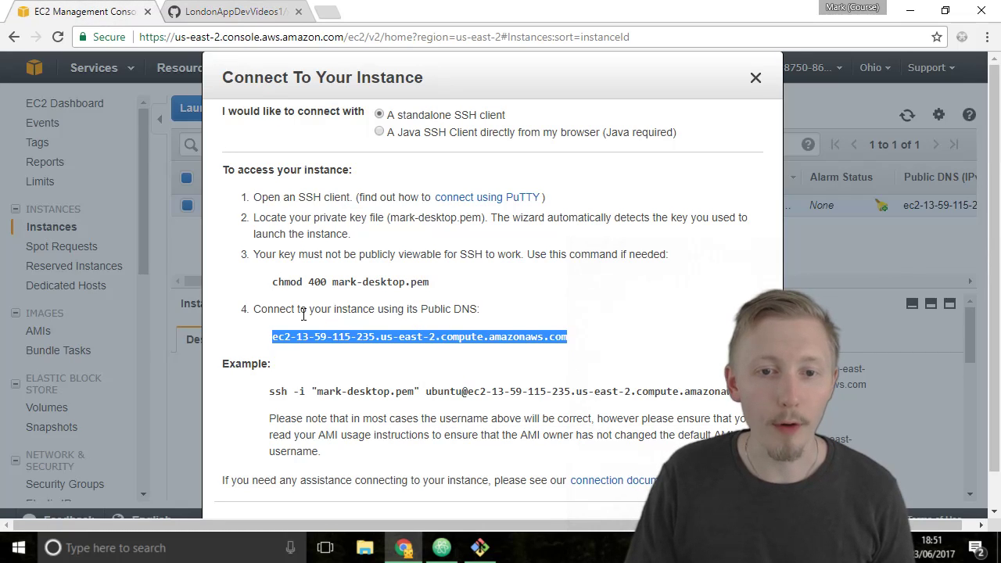
mouse_move(459, 500)
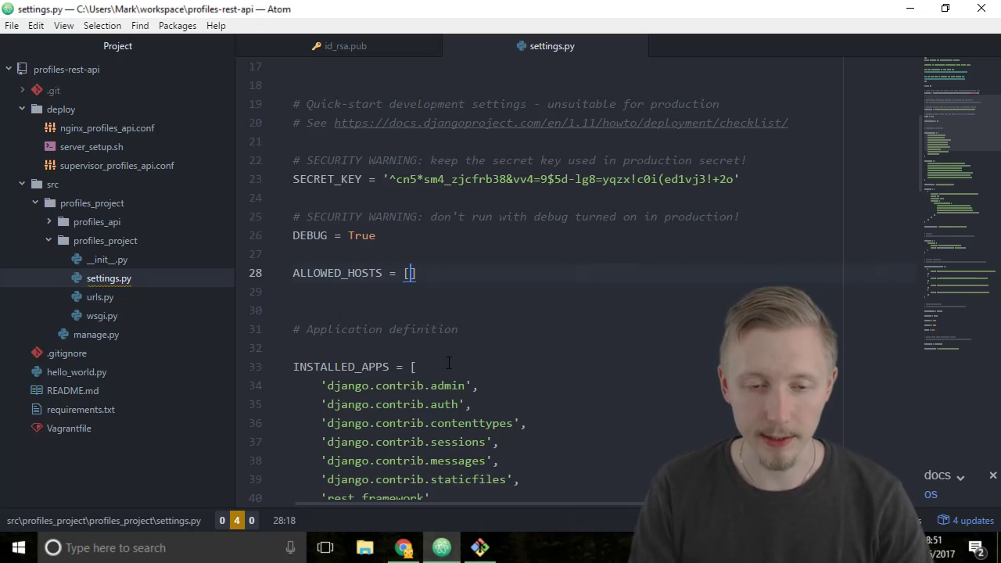
Step: Add 'ec2-13-59-115-235.us-east-2.compute.amazonaws.com' to ALLOWED_HOSTS, then launch a new Git Bash window
text('')
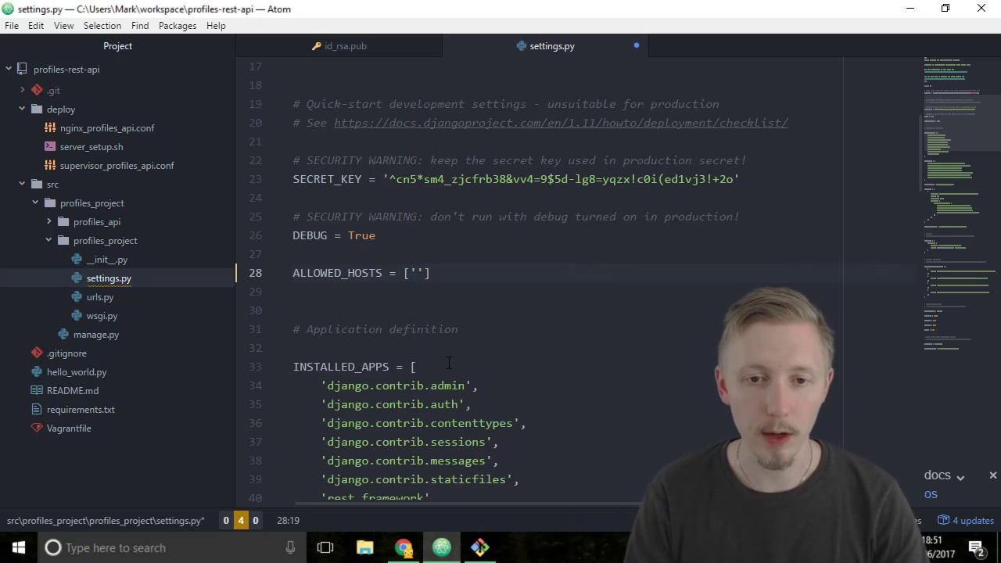
text(ec2-13-59-115-235.us-east-2.compute.amazonaws.com)
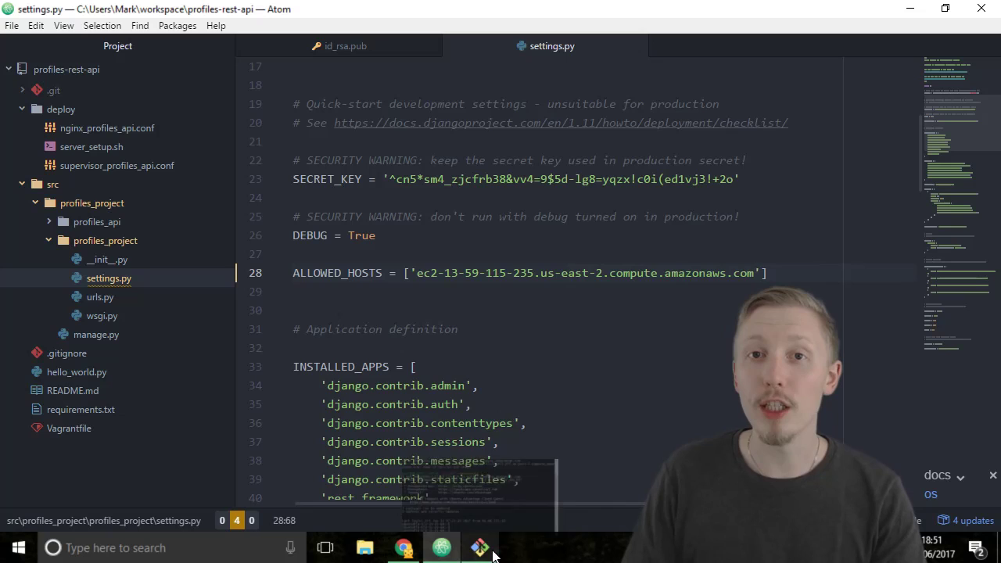
click(479, 547)
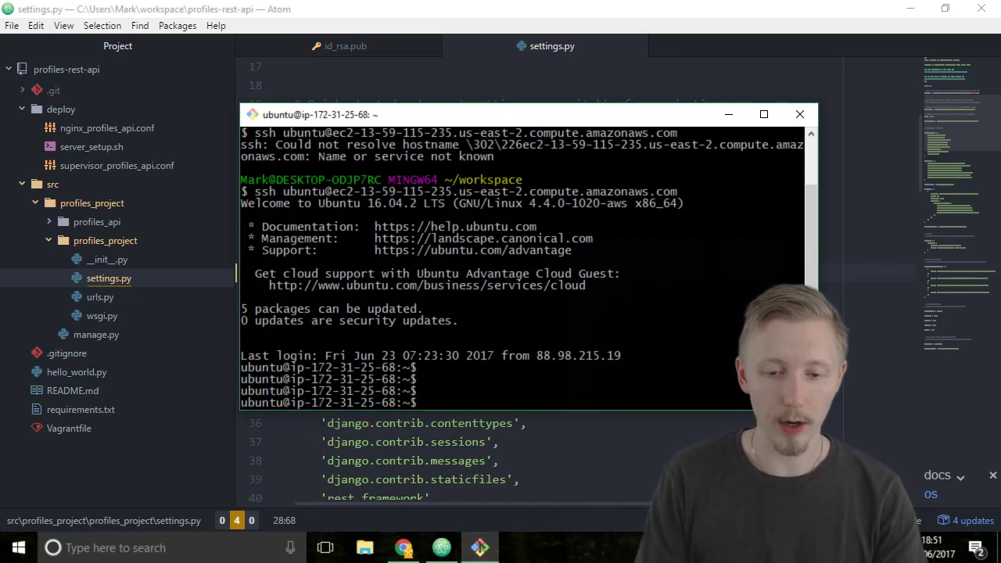
click(18, 546)
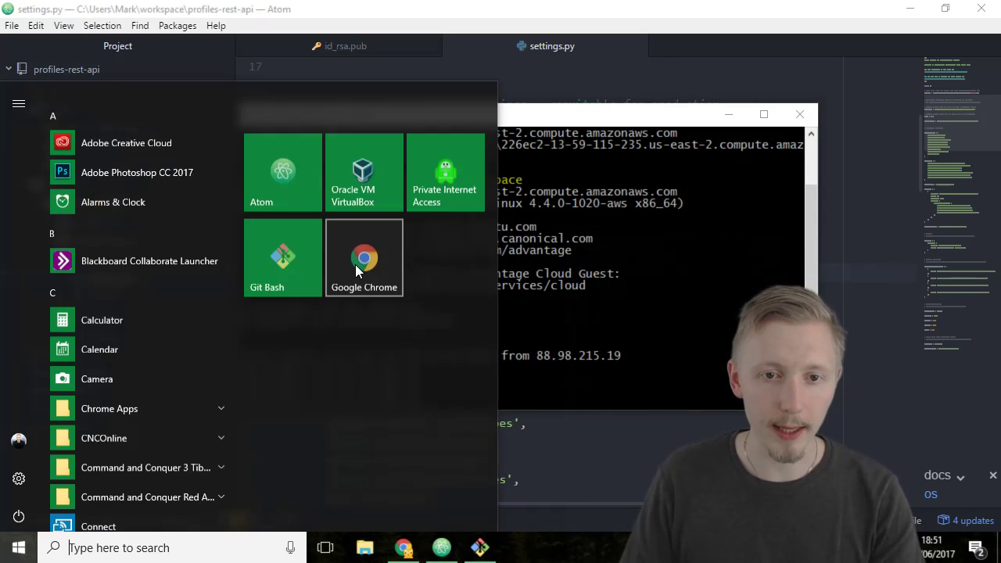
click(282, 258)
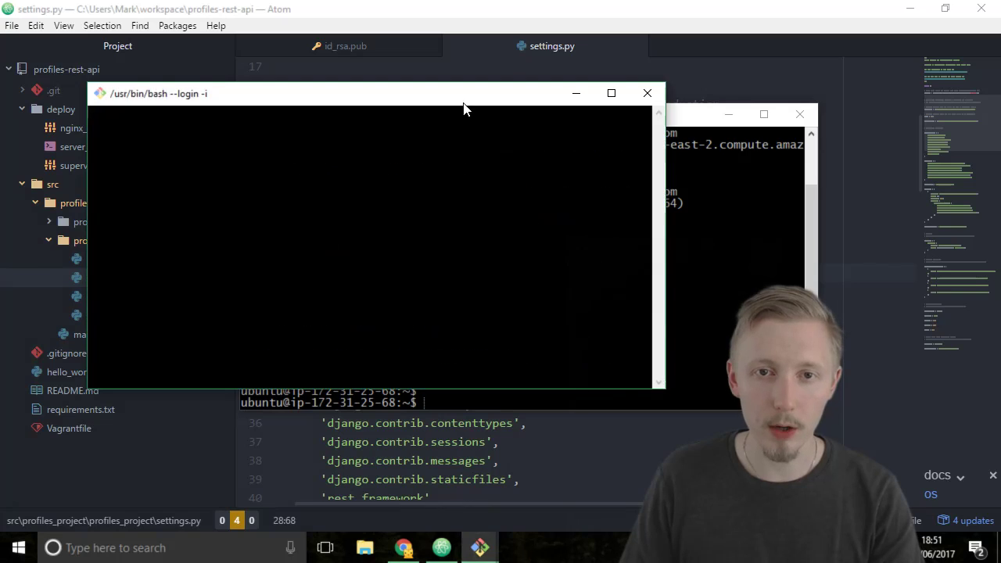
Step: In the profiles-rest-api folder, stage everything and commit 'Added AWS server allowed hosts'
text(cd workspace/j)
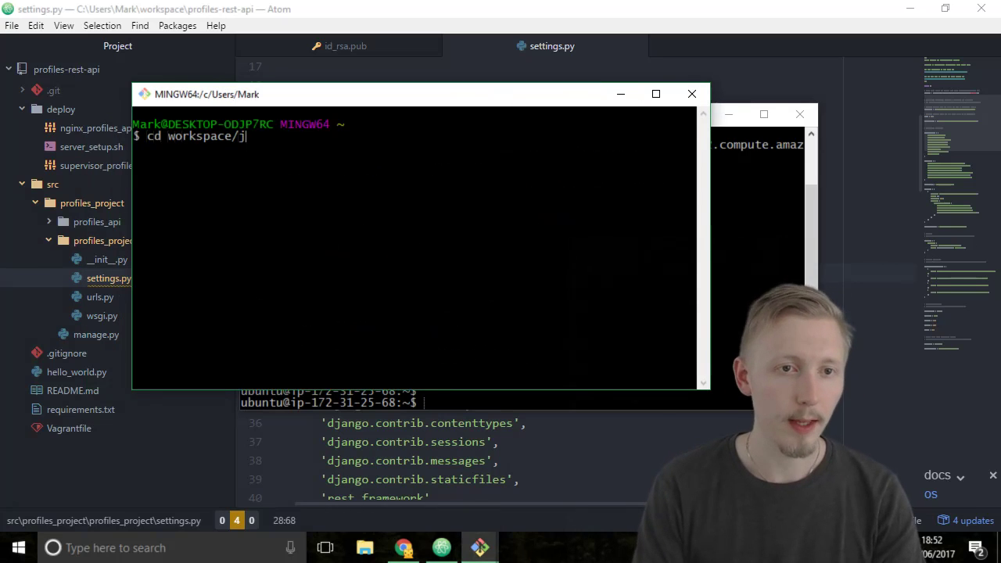
key(Backspace)
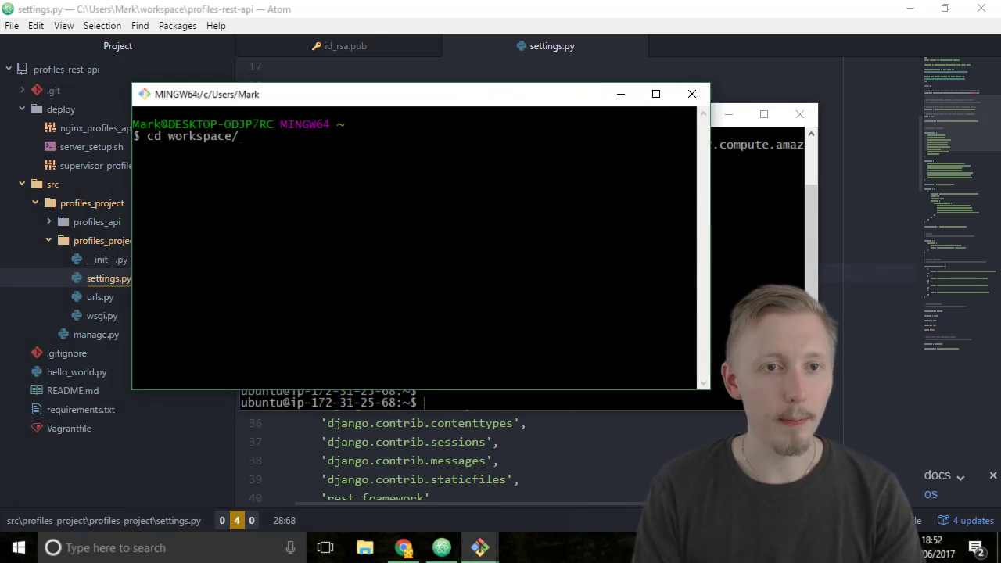
key(Return)
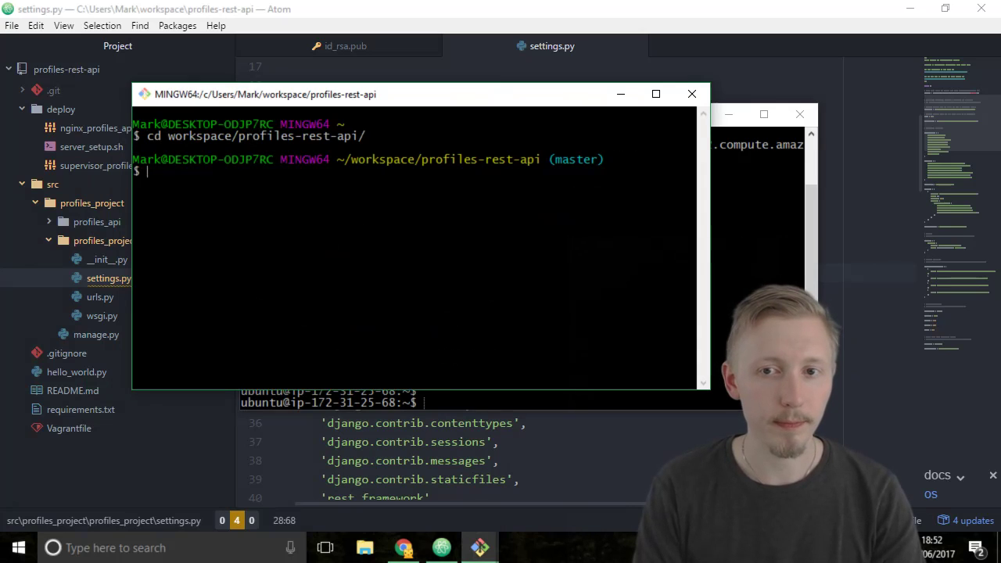
text(git add .)
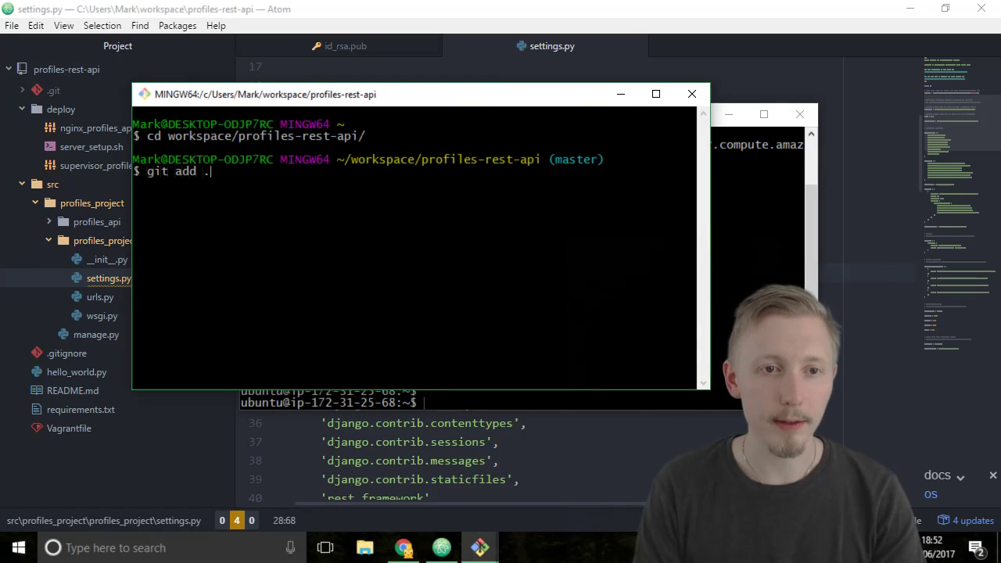
text(git com)
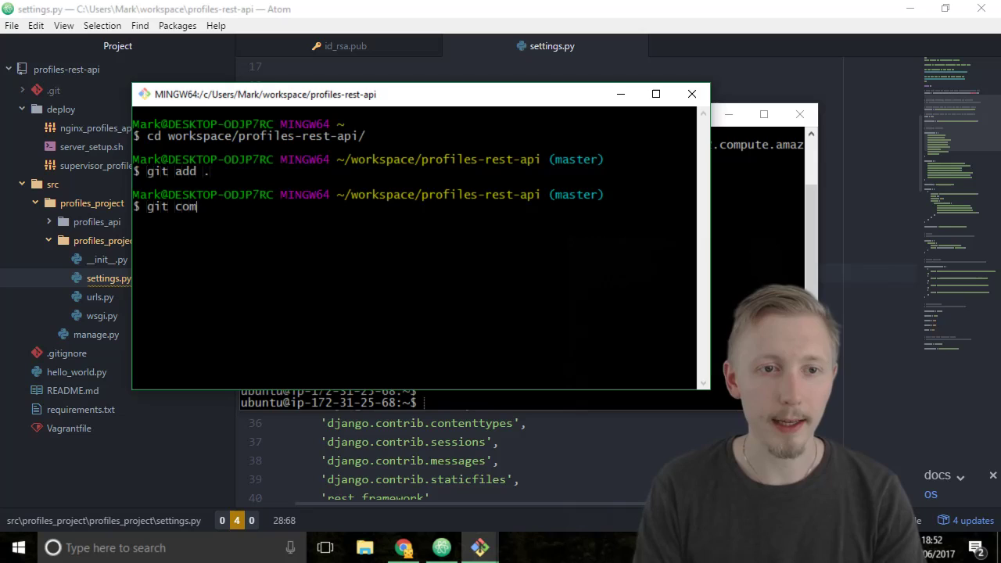
text(mit -am ")
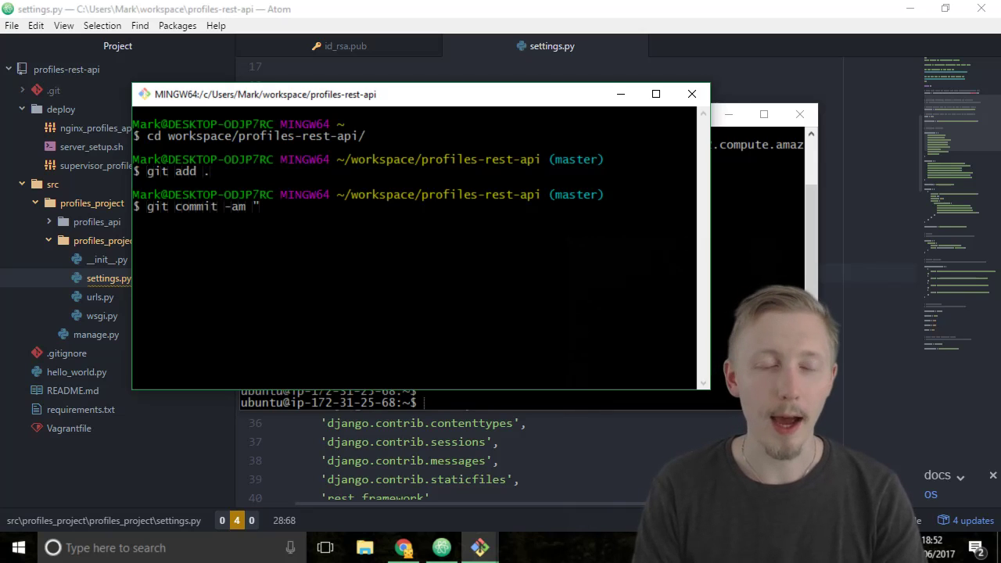
text(Added AWS)
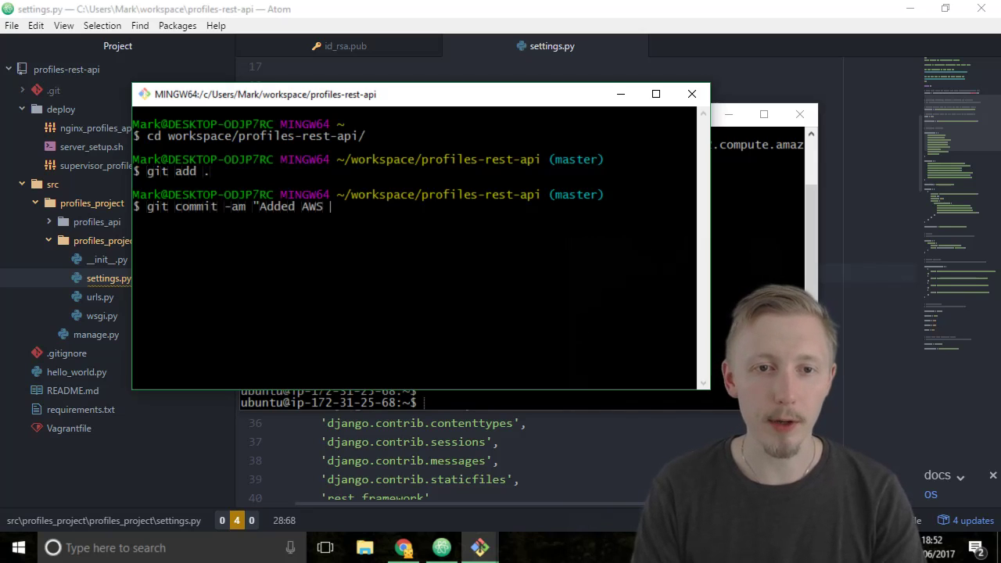
text(server allowed ho)
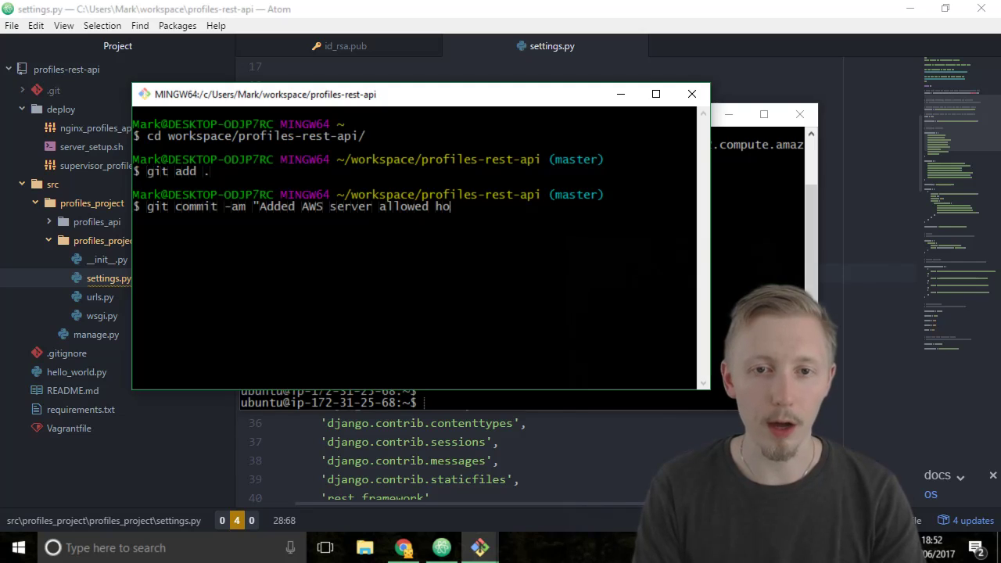
key(Return)
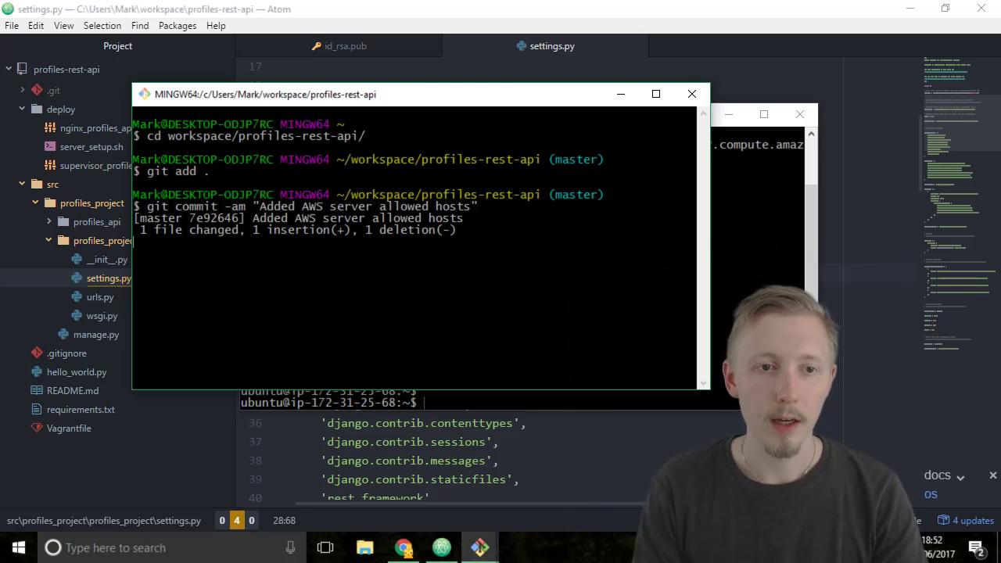
Step: Push the new commit to origin
key(Return)
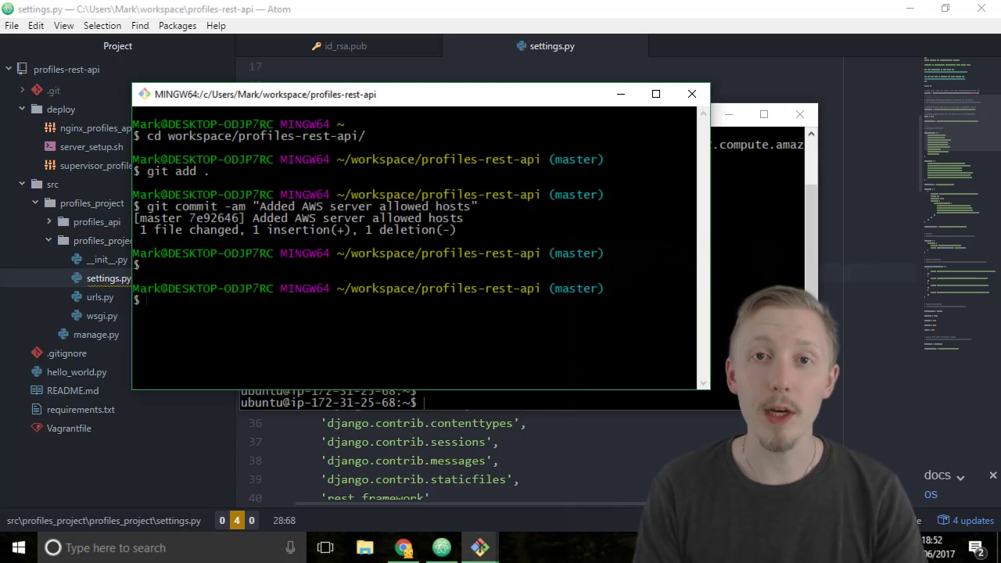
text(git push origin)
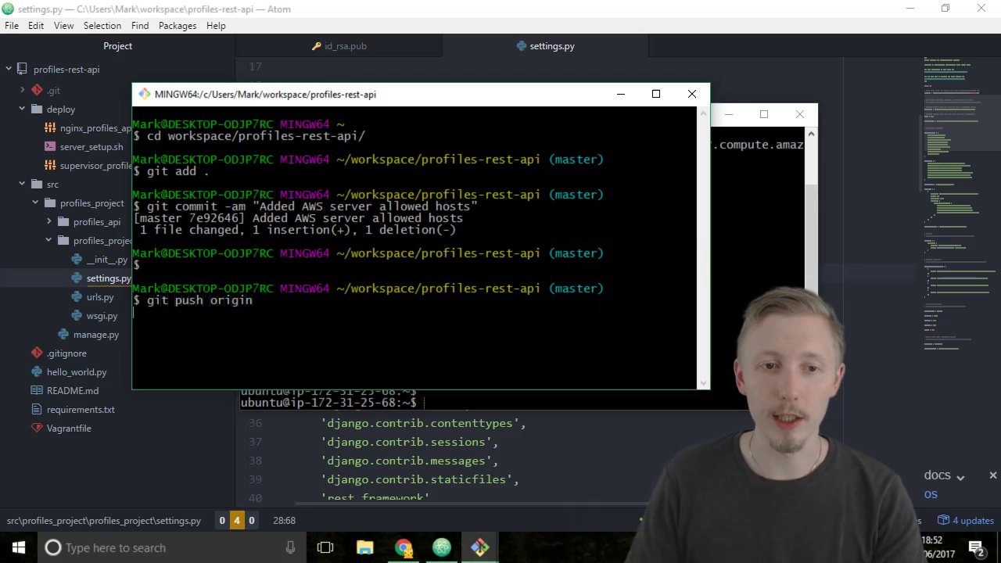
key(Return)
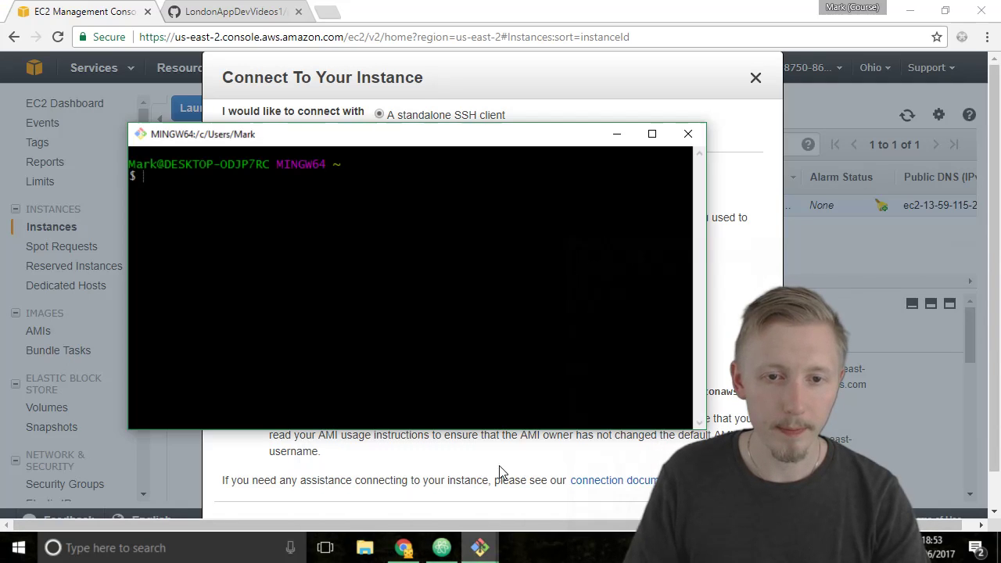
text(ssh u)
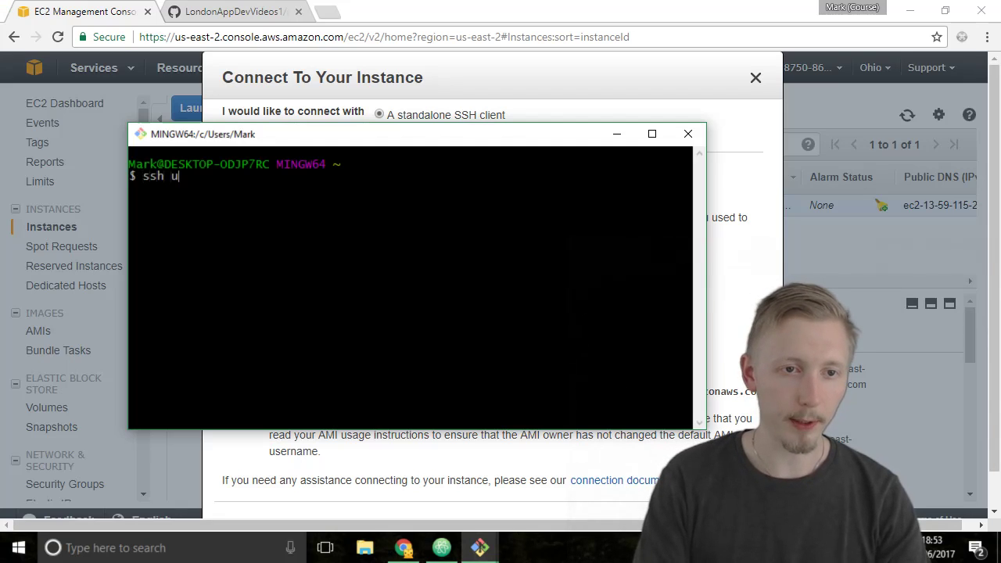
text(buntu@)
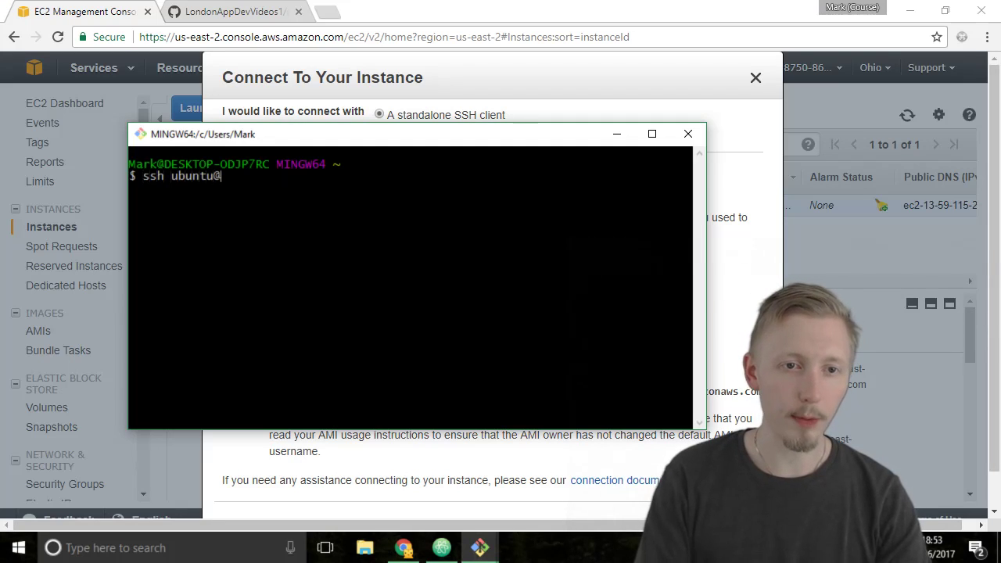
text(ec2-13-59-115-235.us-east-2.compute.amazonaws.com)
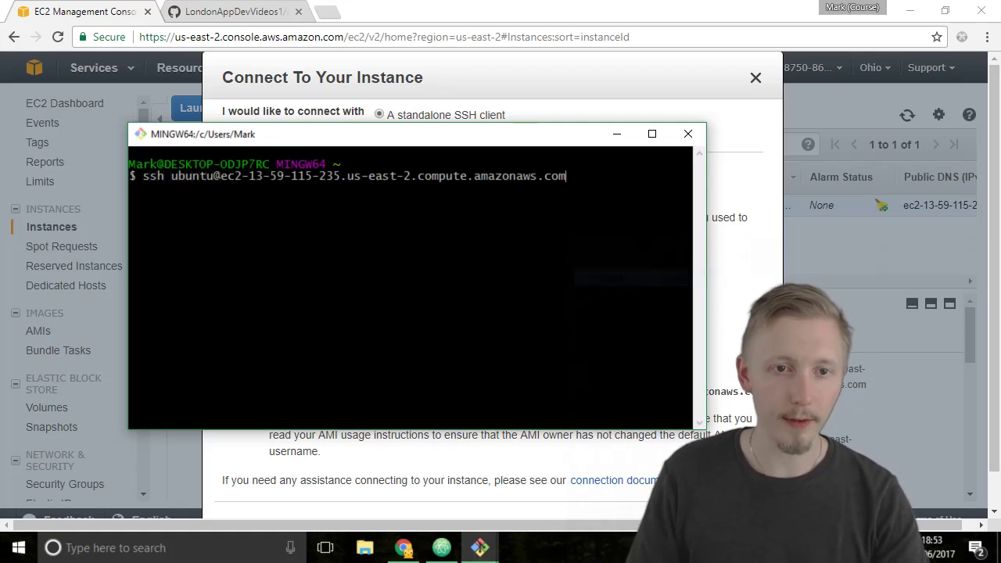
key(Return)
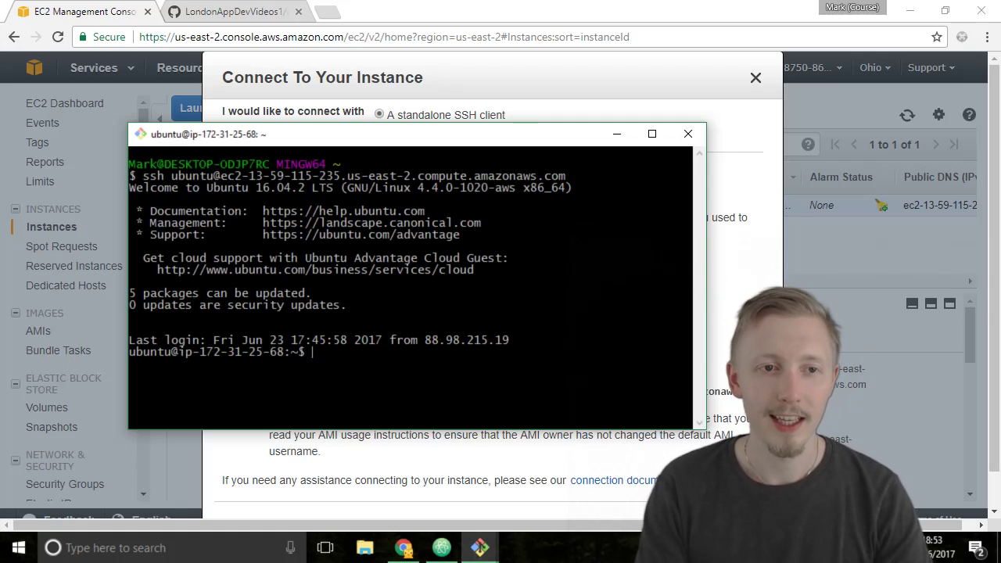
text(sudo -)
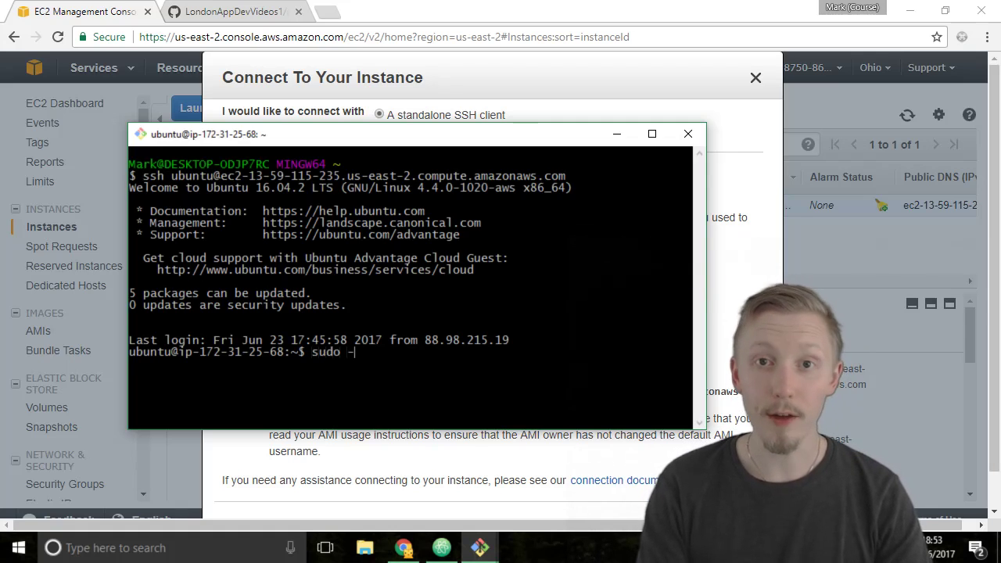
key(Return)
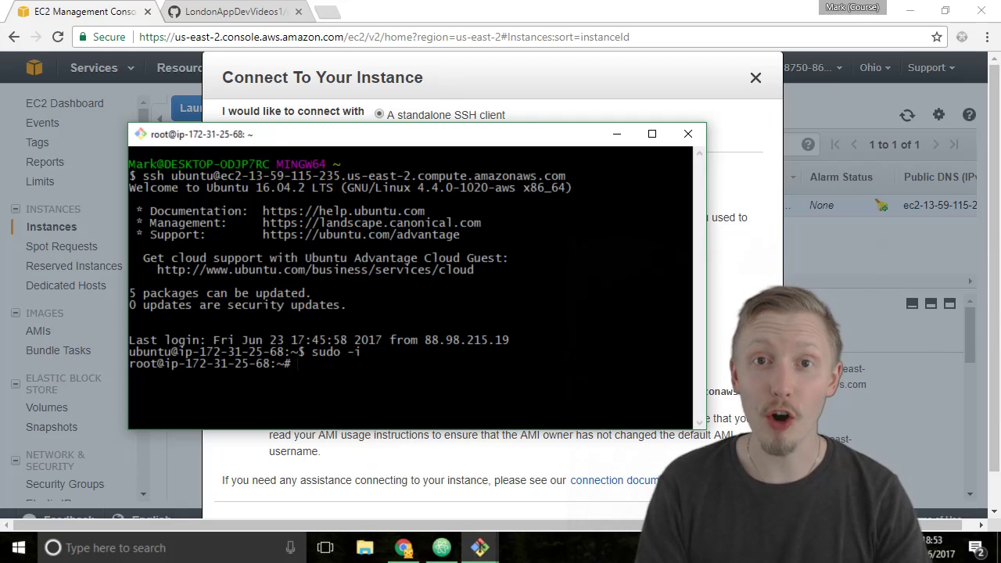
Step: Pull the latest commit into /usr/local/apps/profiles-rest-api/ on the server
text(cd)
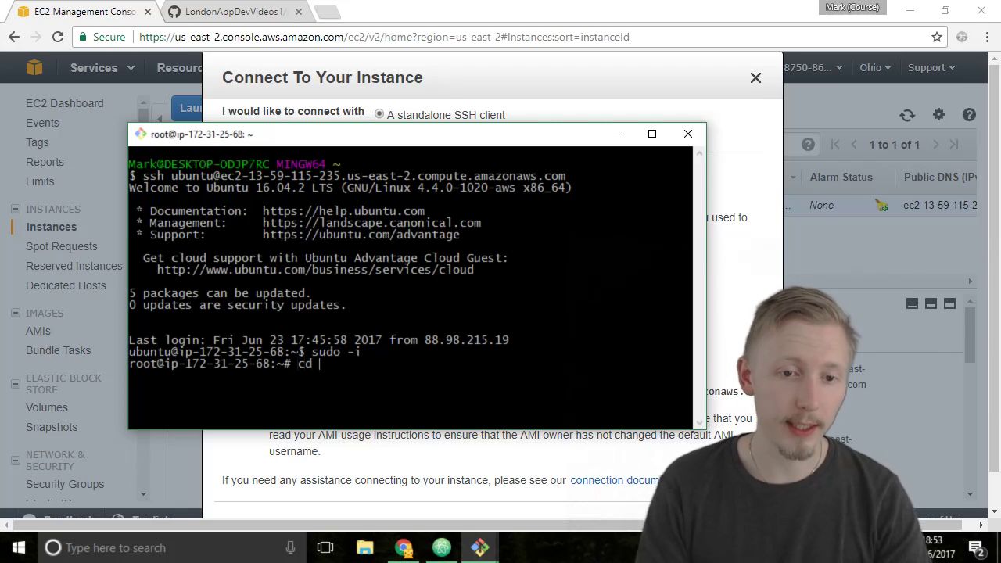
text(/usr/)
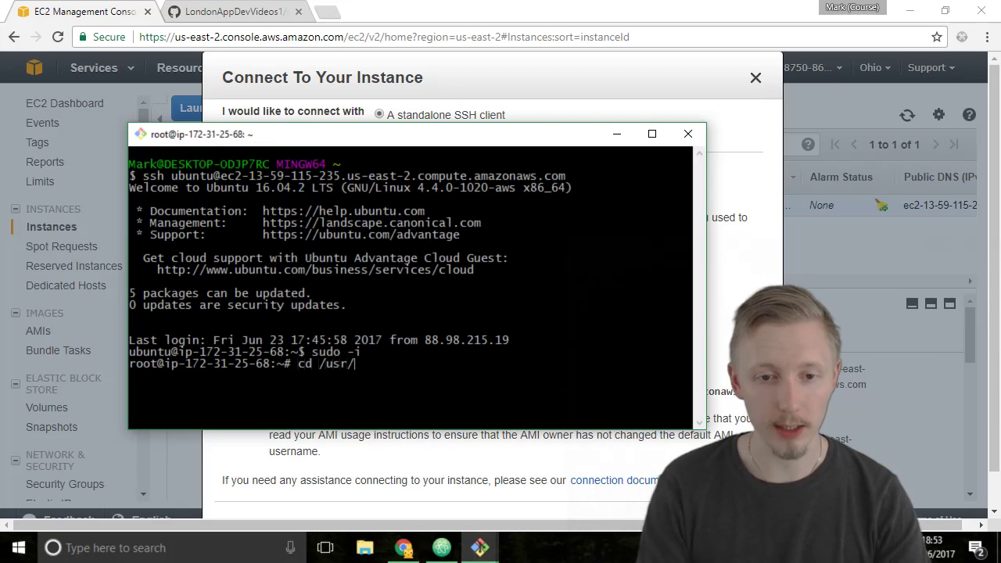
text(local/apps/)
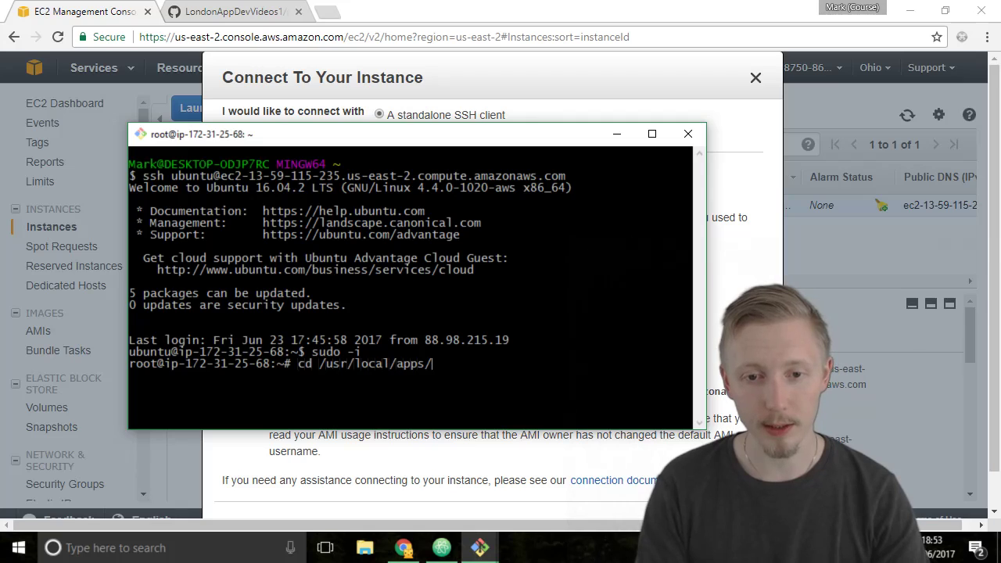
text(profiles-rest-api/)
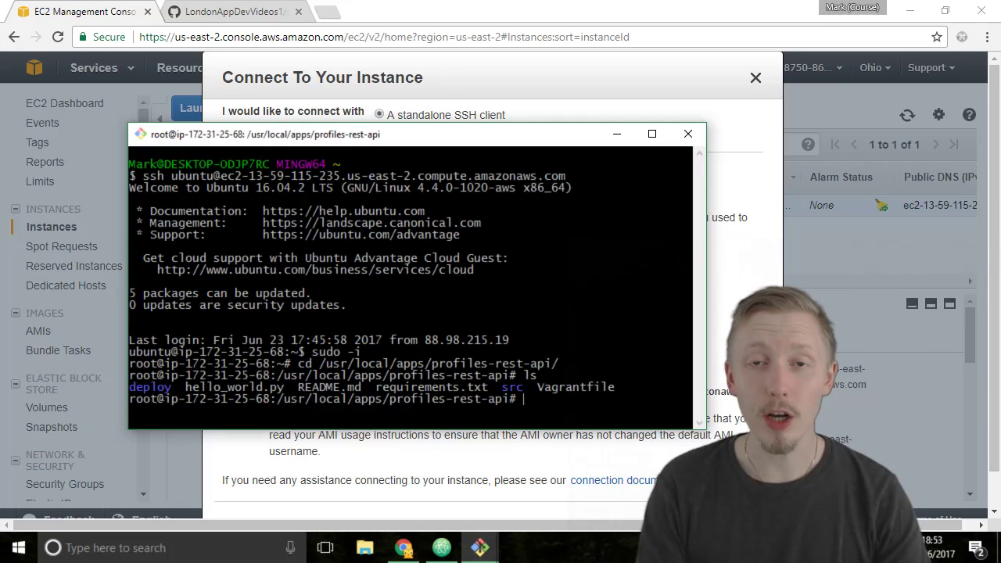
text(git pu)
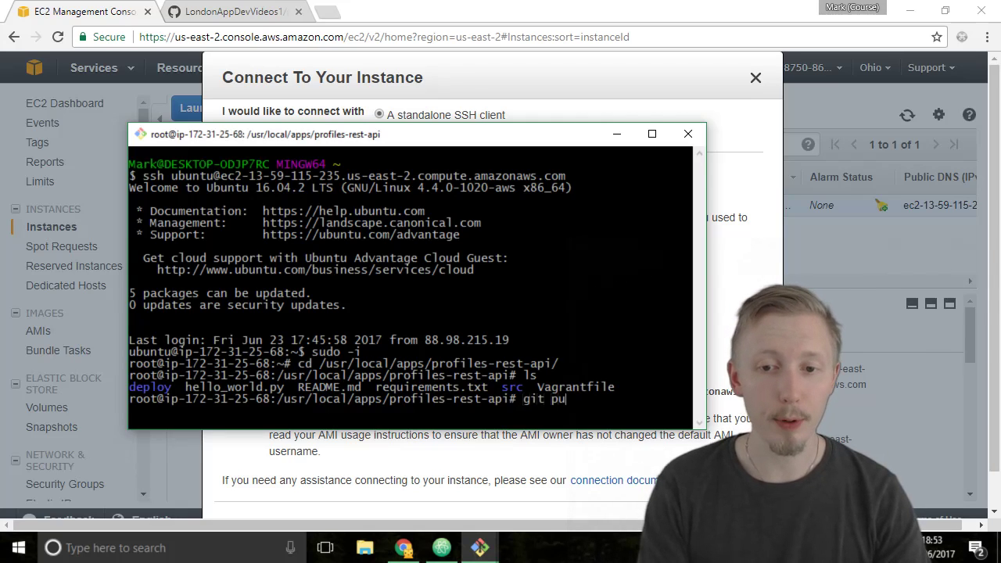
key(Return)
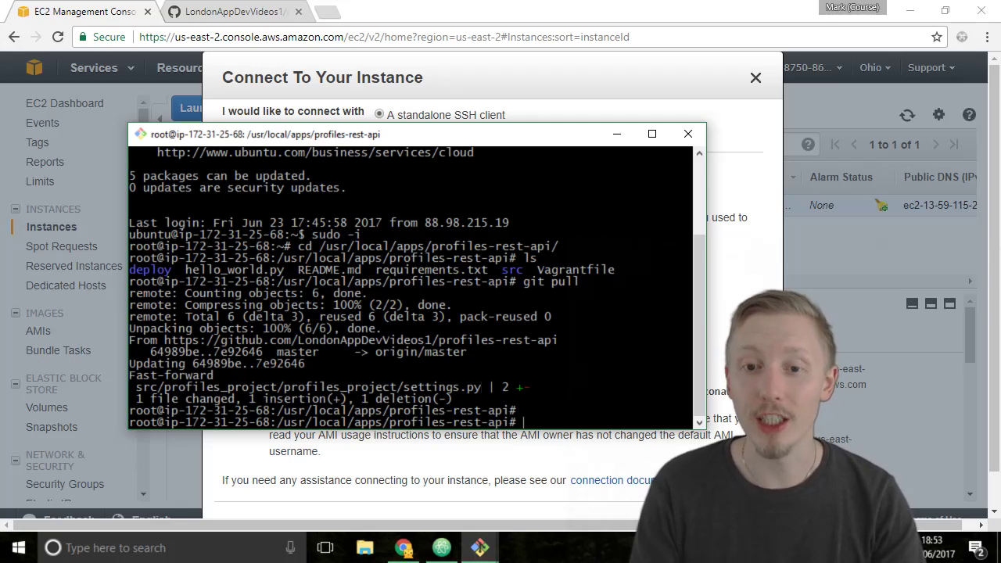
Step: Type 'supervisorctl restart all' to restart the server's supervisor-managed processes
text(super)
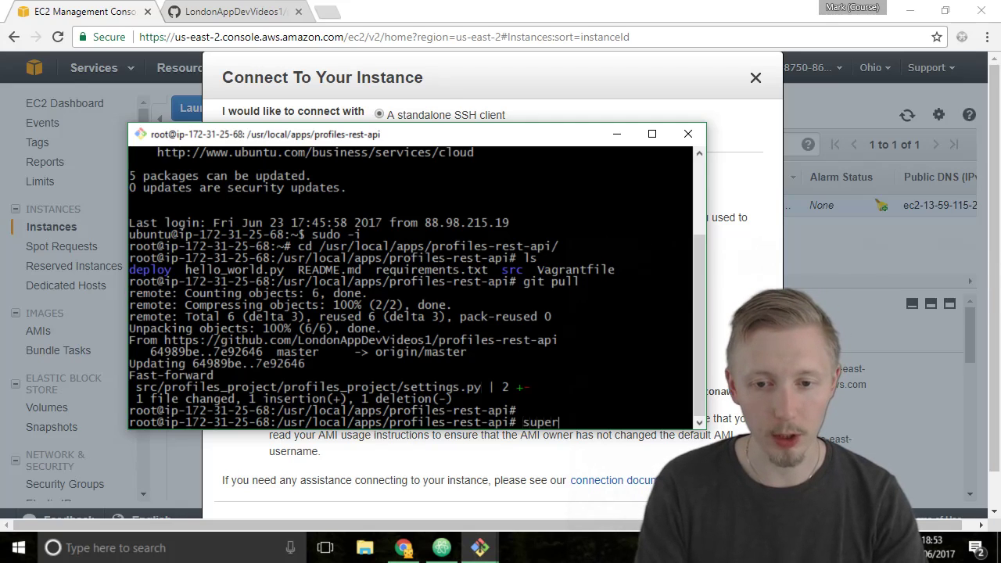
text(visorctl rest)
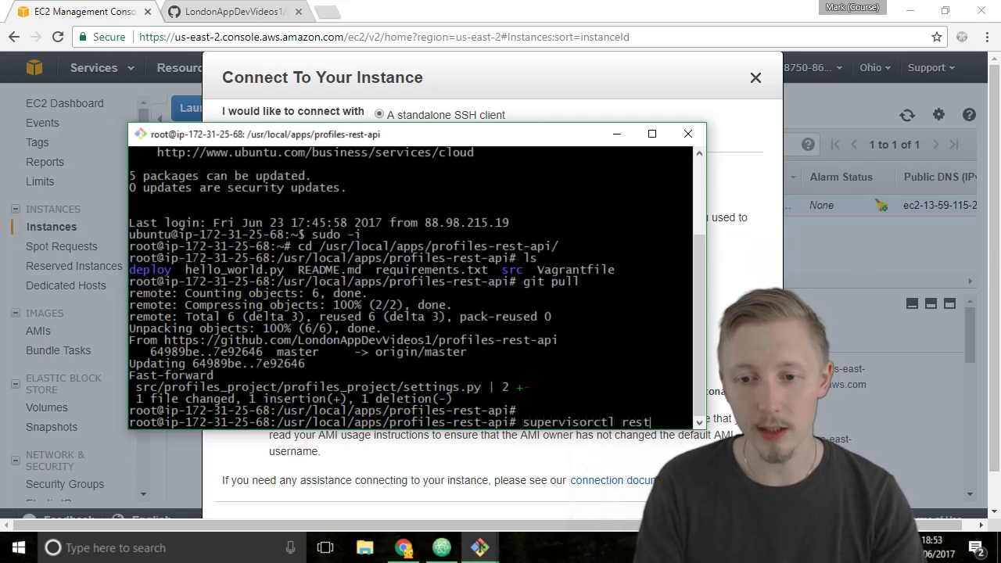
text(art al)
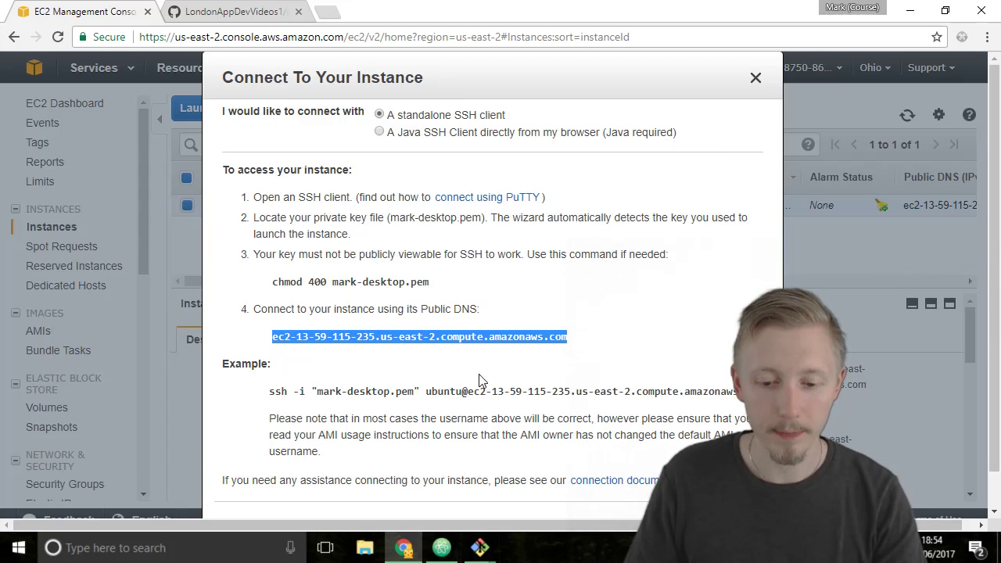
mouse_move(444, 201)
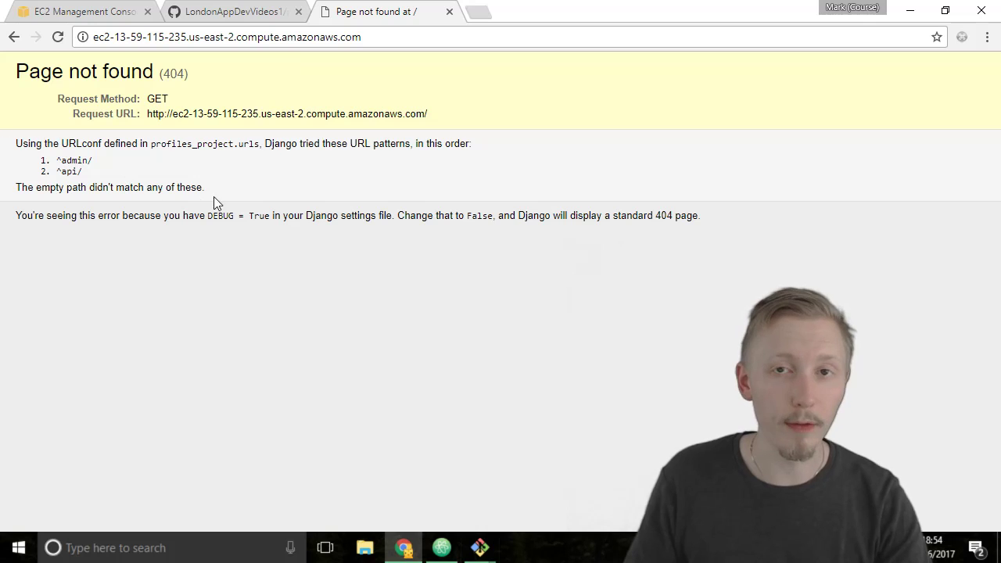
mouse_move(240, 205)
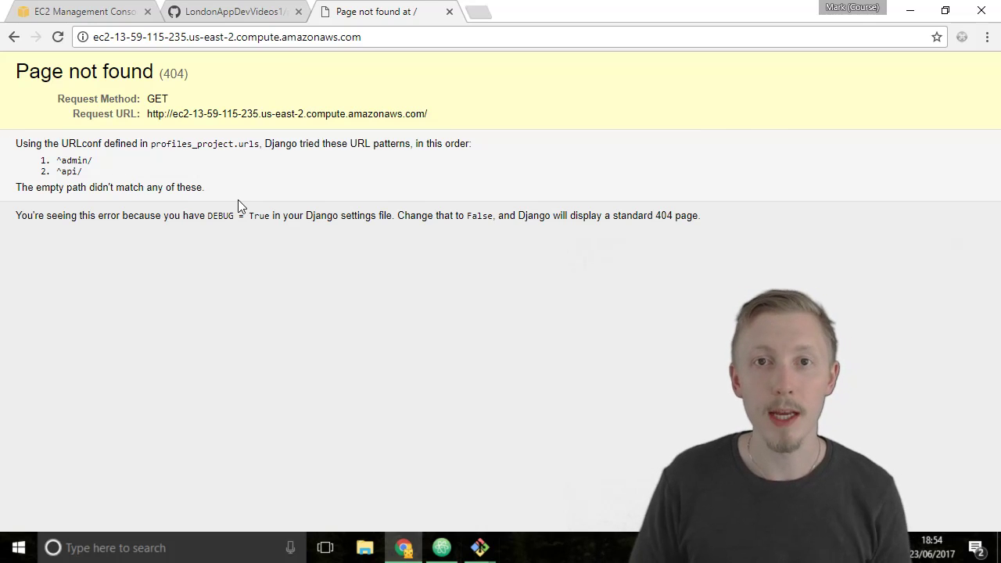